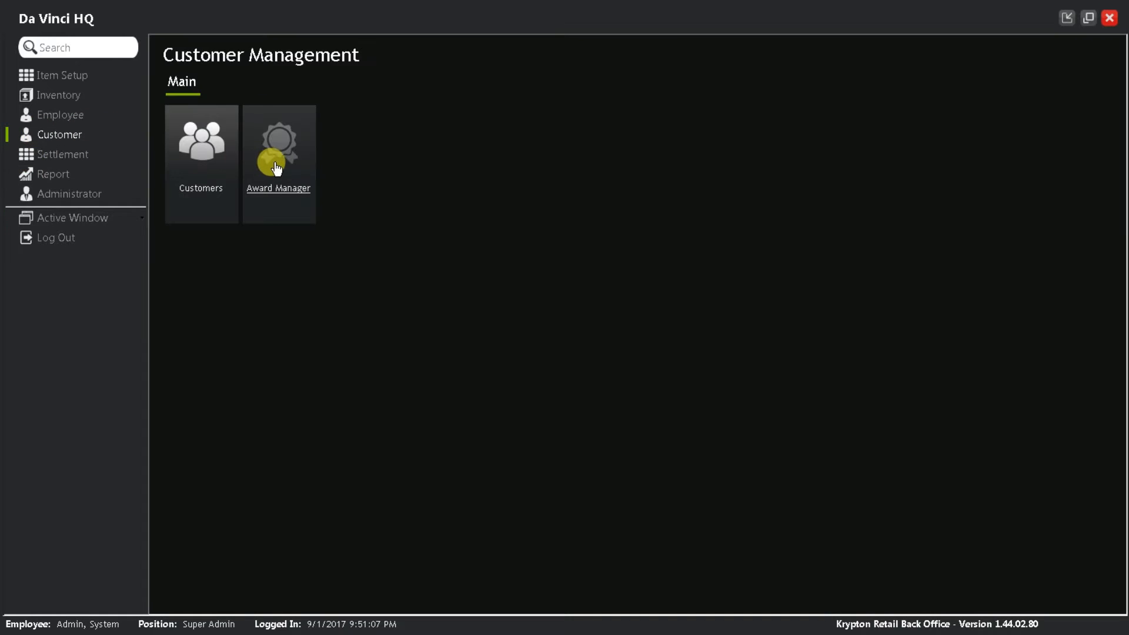
- In Award Manager's Point Collection, try Variable Points, then leave Basket Mode selected
{"action": "left_click", "coordinate": [278, 151]}
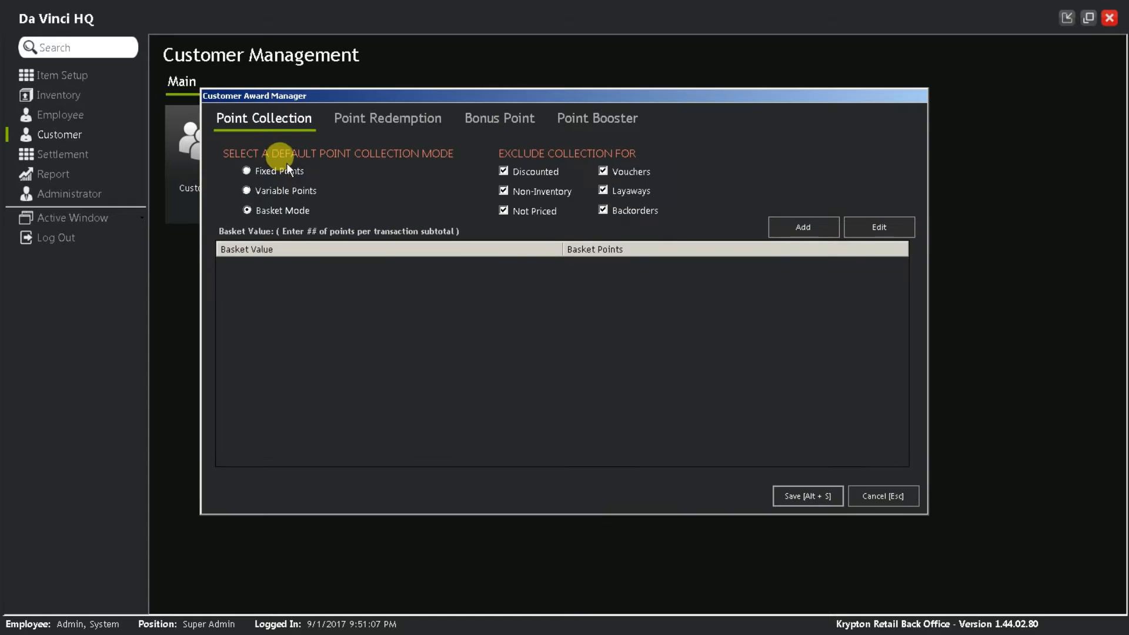
{"action": "mouse_move", "coordinate": [317, 233]}
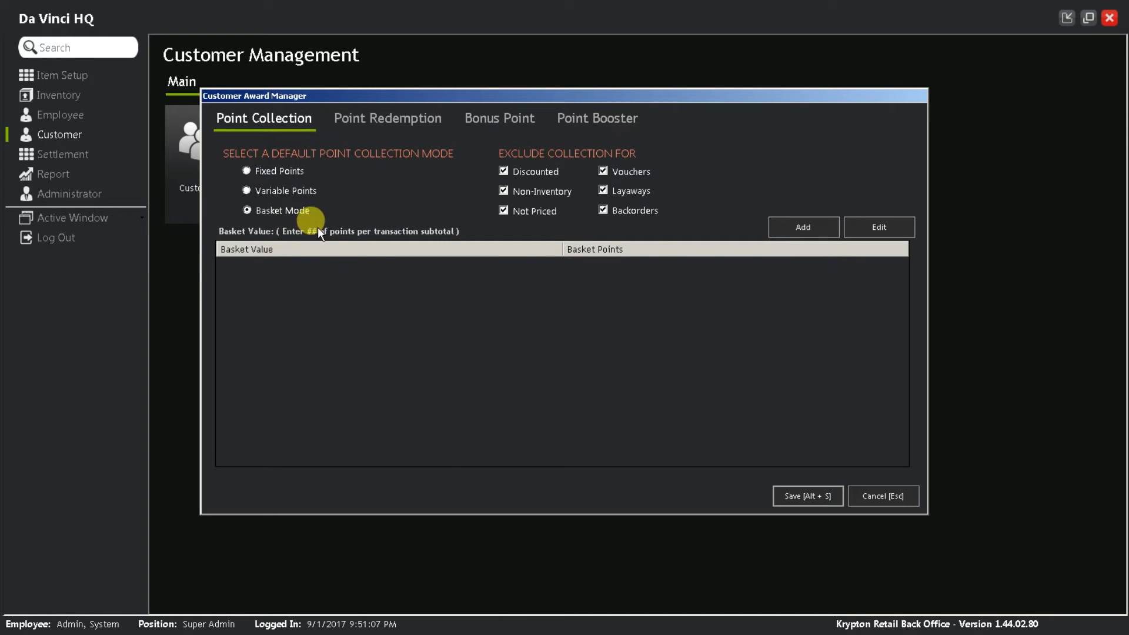
{"action": "left_click", "coordinate": [242, 190]}
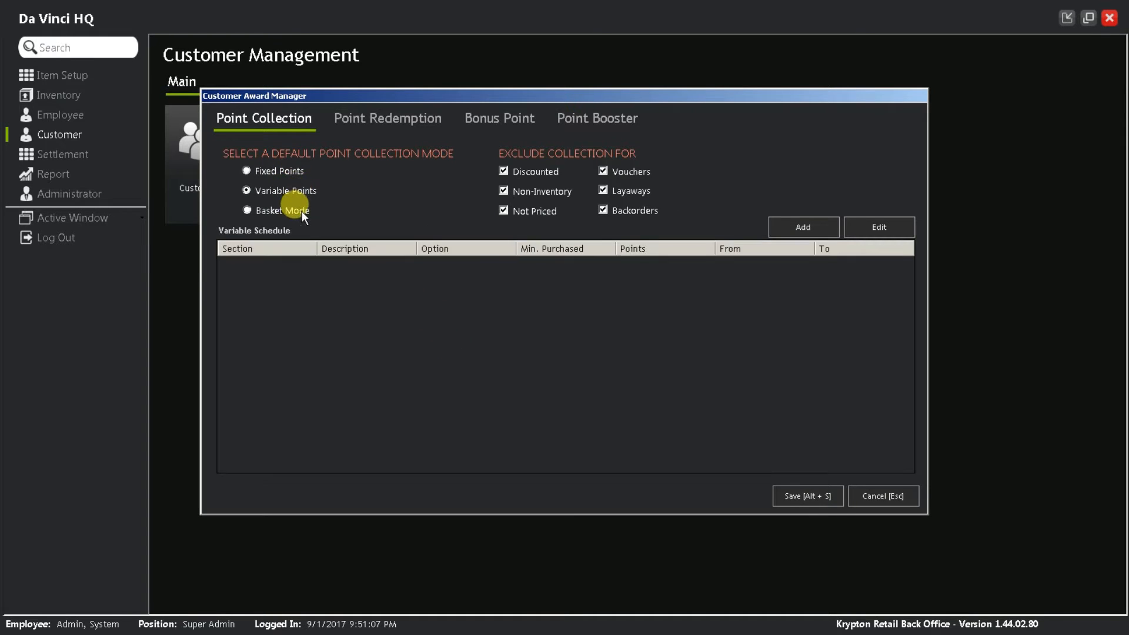
{"action": "left_click", "coordinate": [245, 210]}
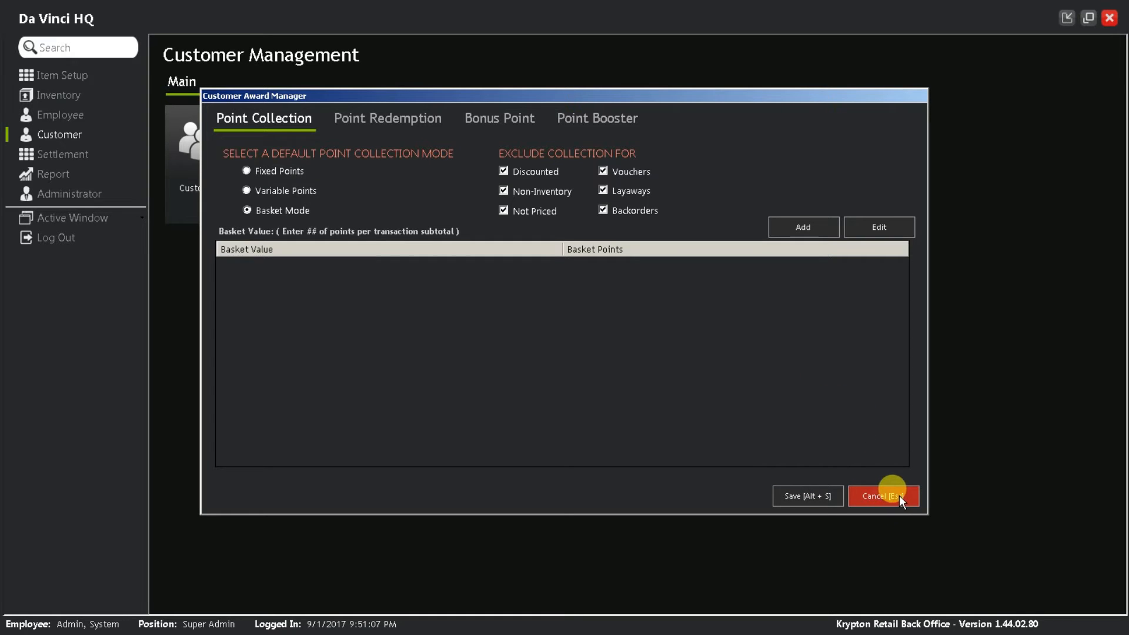
{"action": "mouse_move", "coordinate": [169, 146]}
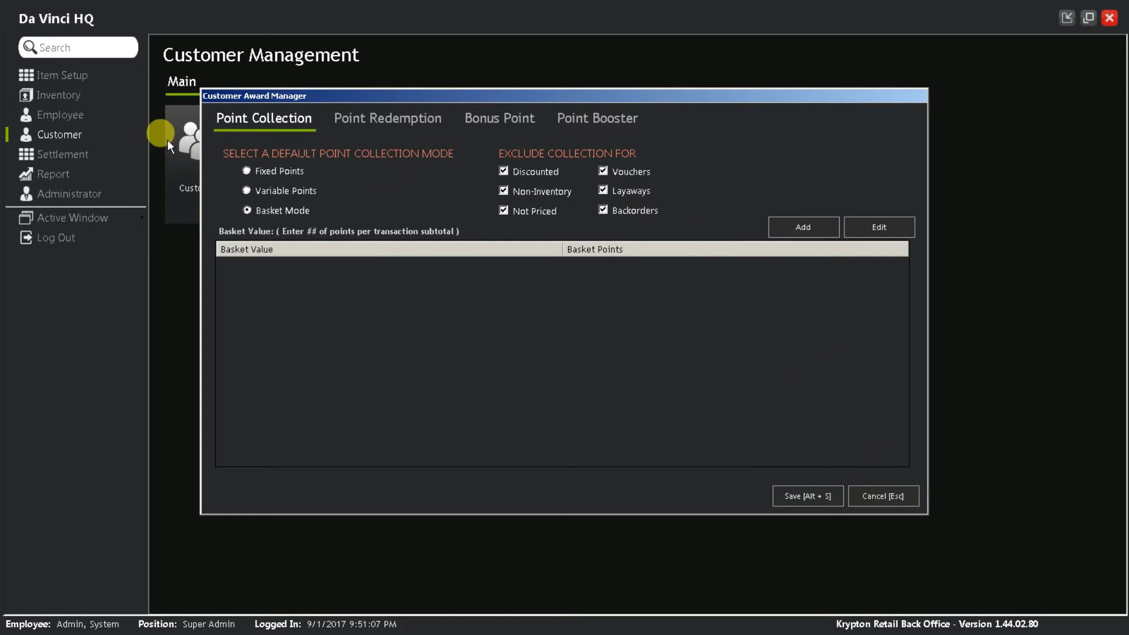
{"action": "mouse_move", "coordinate": [373, 216]}
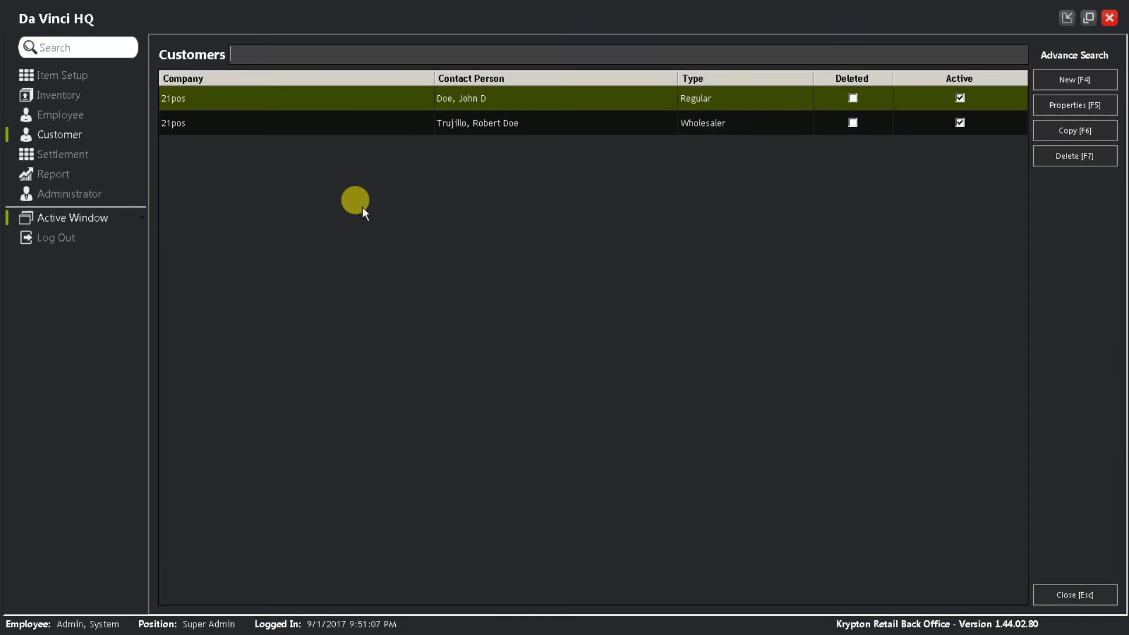
- Start a new customer entry and browse its General, Address and Options tabs
{"action": "left_click", "coordinate": [1082, 80]}
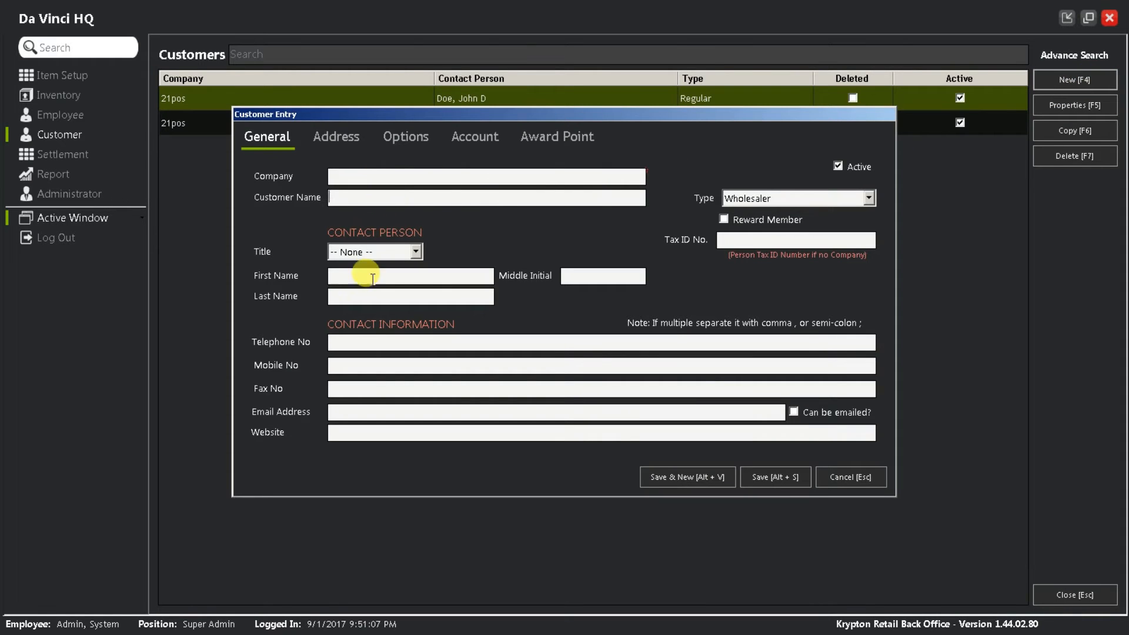
{"action": "mouse_move", "coordinate": [362, 353]}
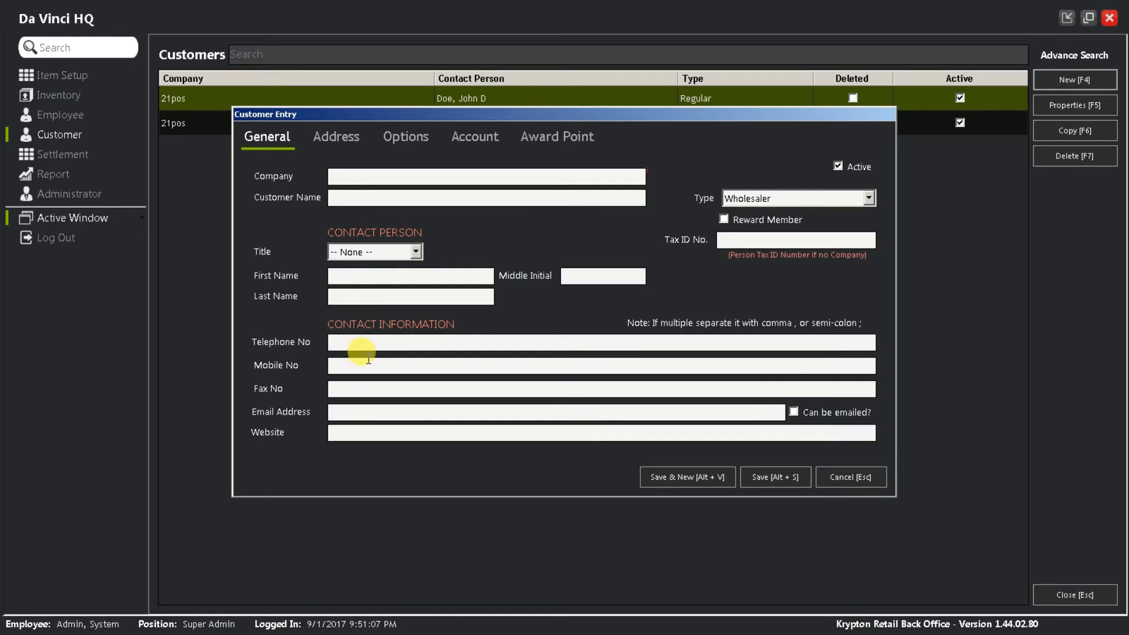
{"action": "left_click", "coordinate": [406, 137]}
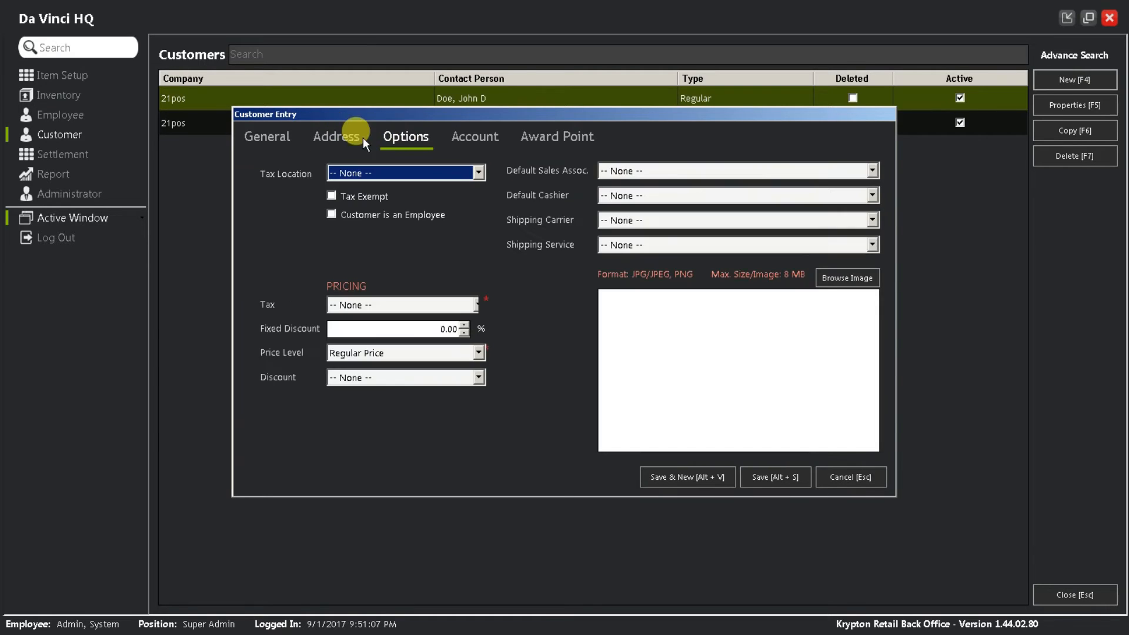
{"action": "left_click", "coordinate": [266, 137]}
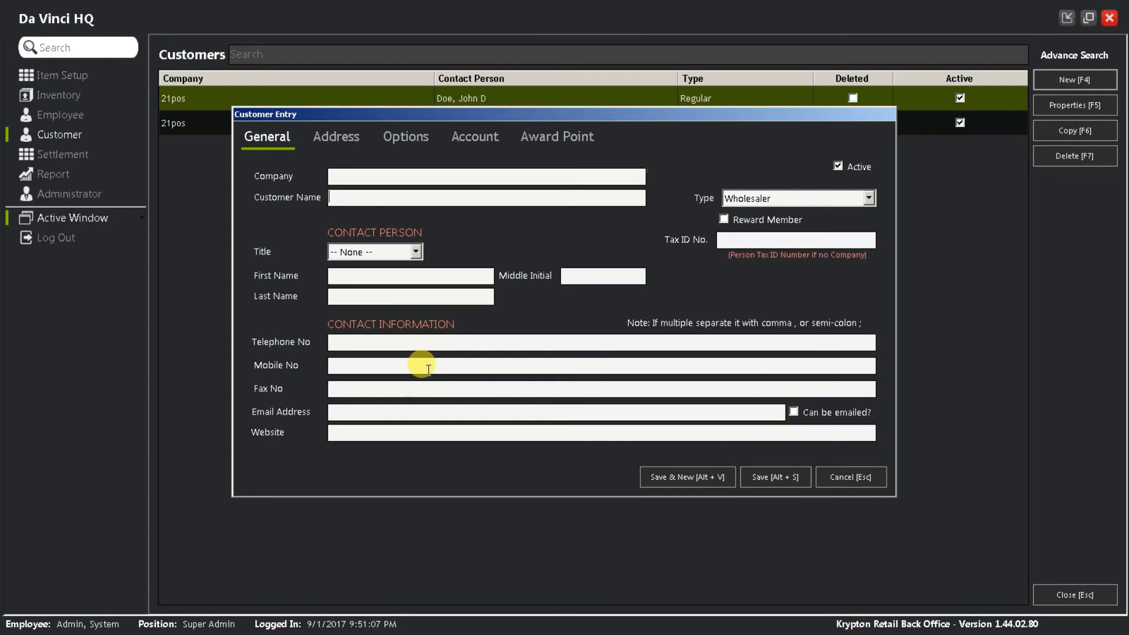
{"action": "left_click", "coordinate": [336, 137]}
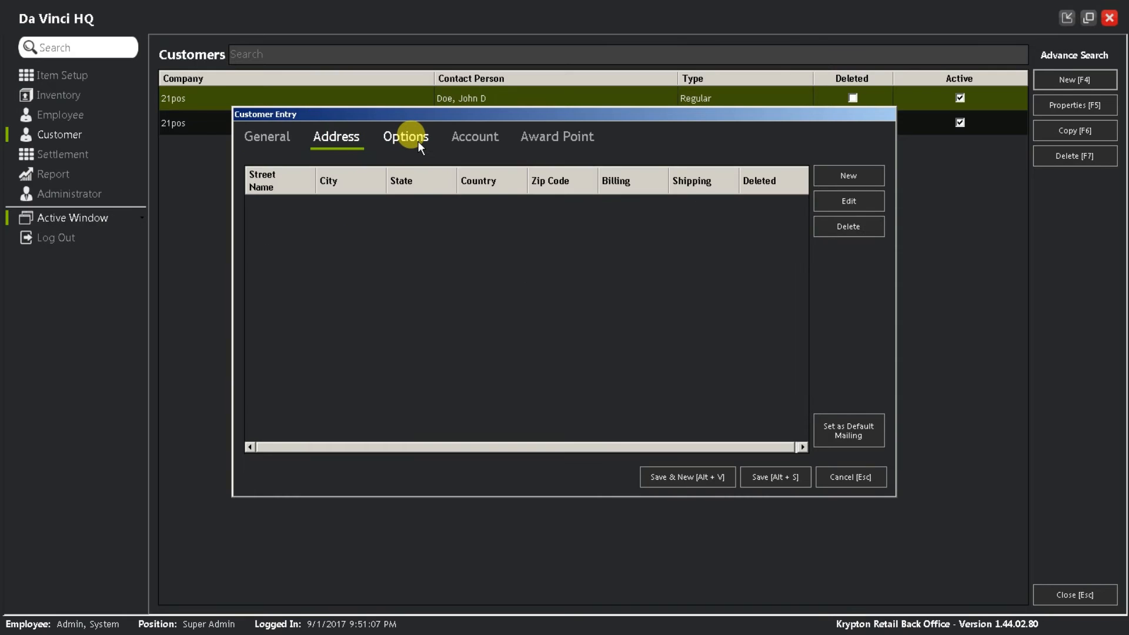
{"action": "left_click", "coordinate": [475, 136]}
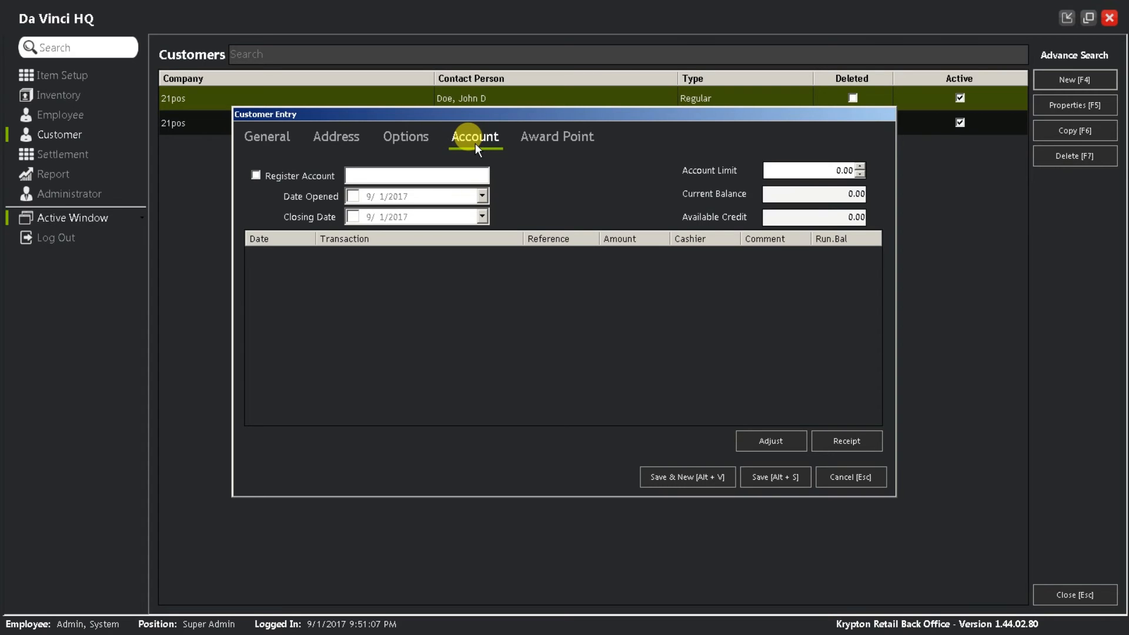
- View Award Point and General details, discard the entry, and return to Customer Management
{"action": "left_click", "coordinate": [557, 136]}
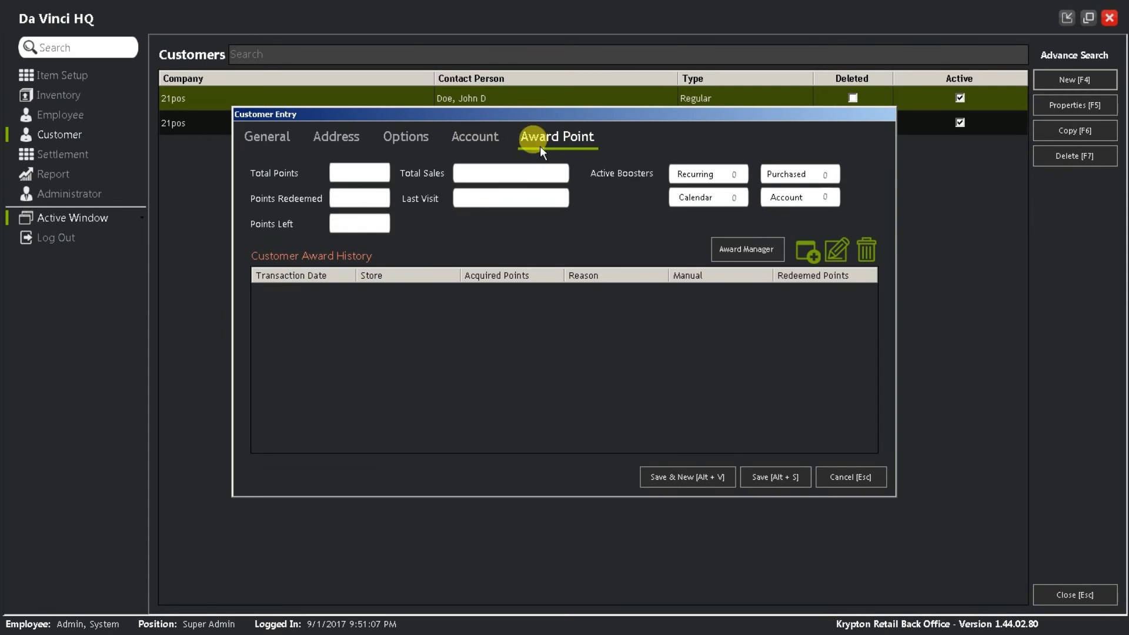
{"action": "left_click", "coordinate": [267, 137]}
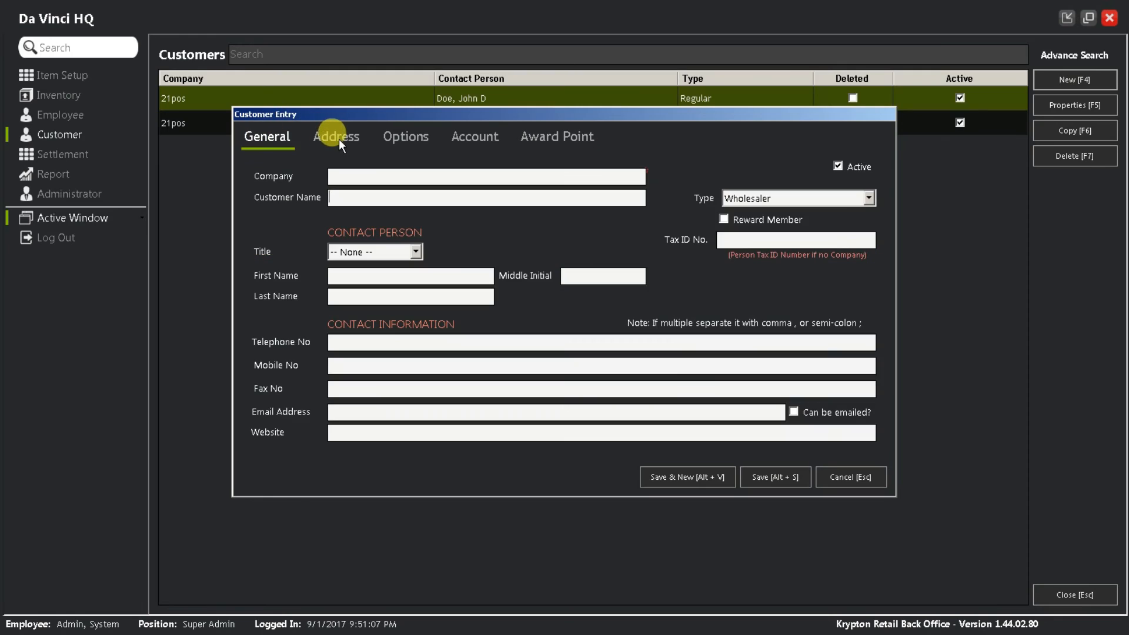
{"action": "left_click", "coordinate": [407, 137]}
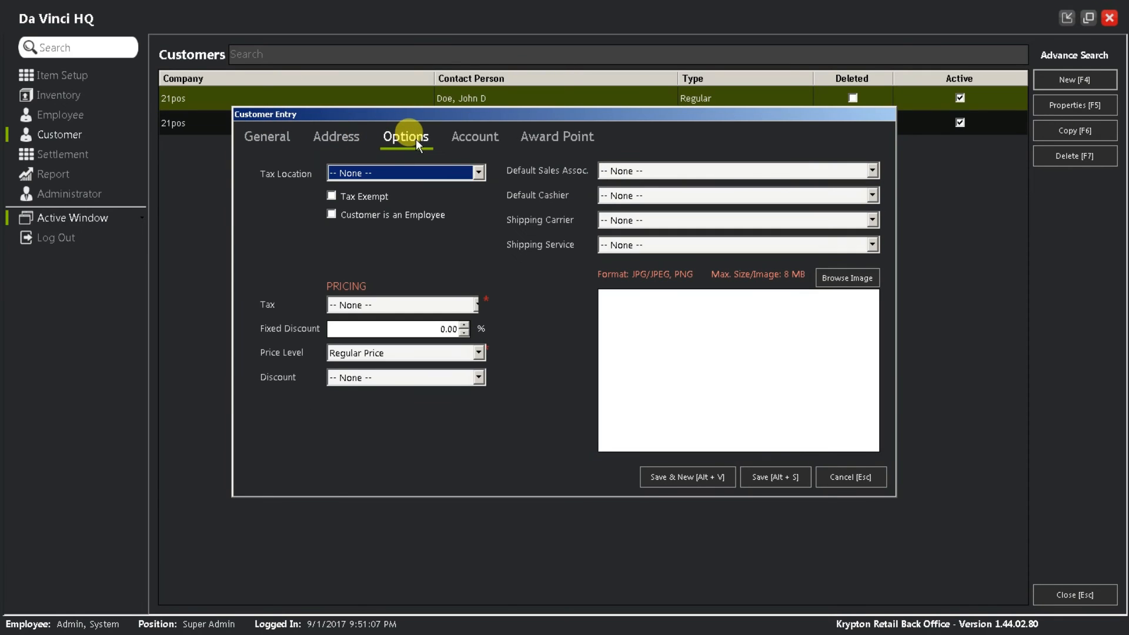
{"action": "mouse_move", "coordinate": [460, 131]}
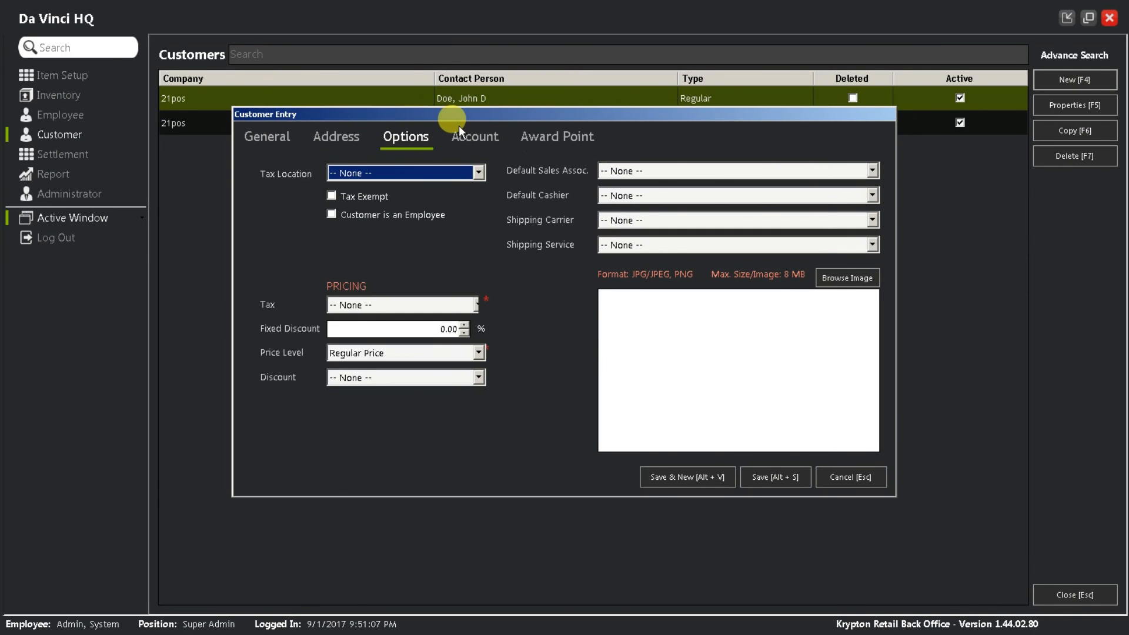
{"action": "left_click", "coordinate": [851, 478]}
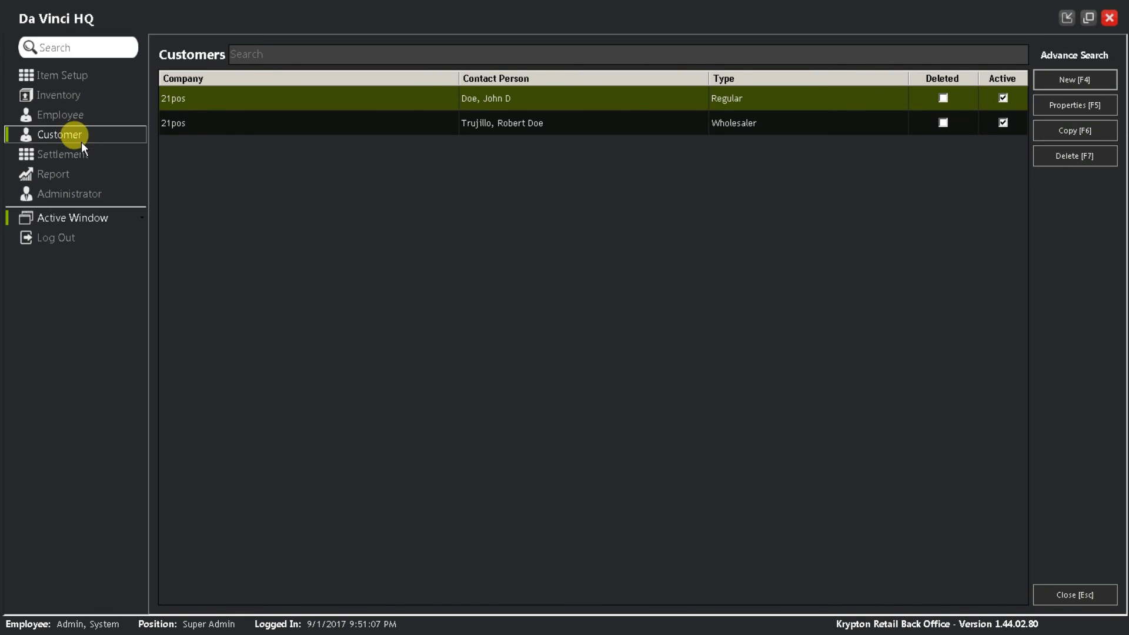
{"action": "left_click", "coordinate": [56, 134]}
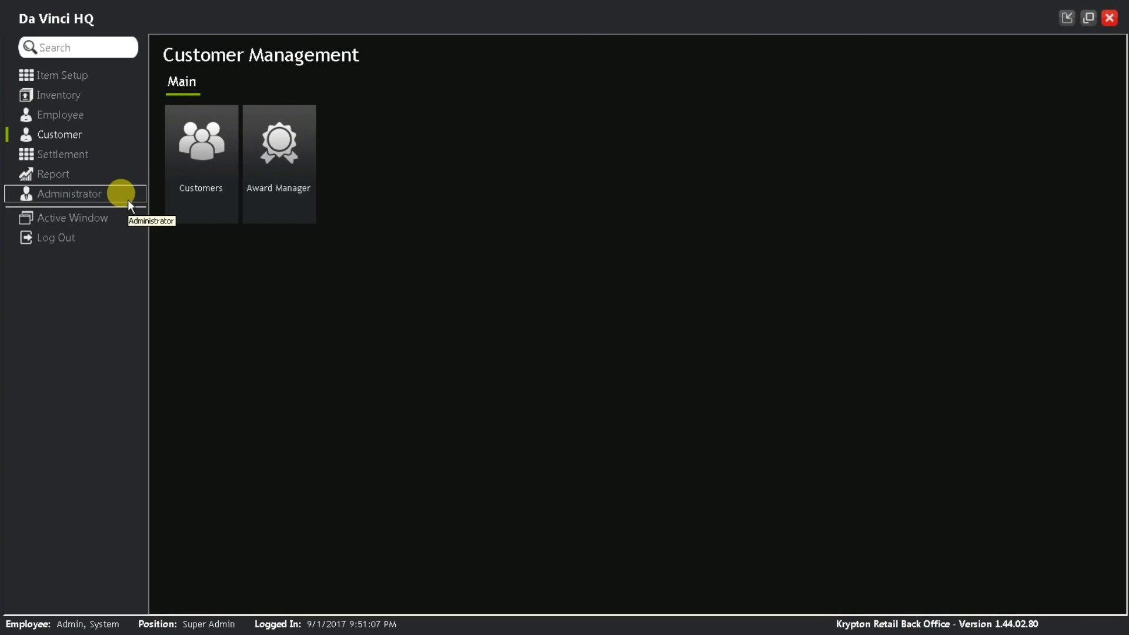